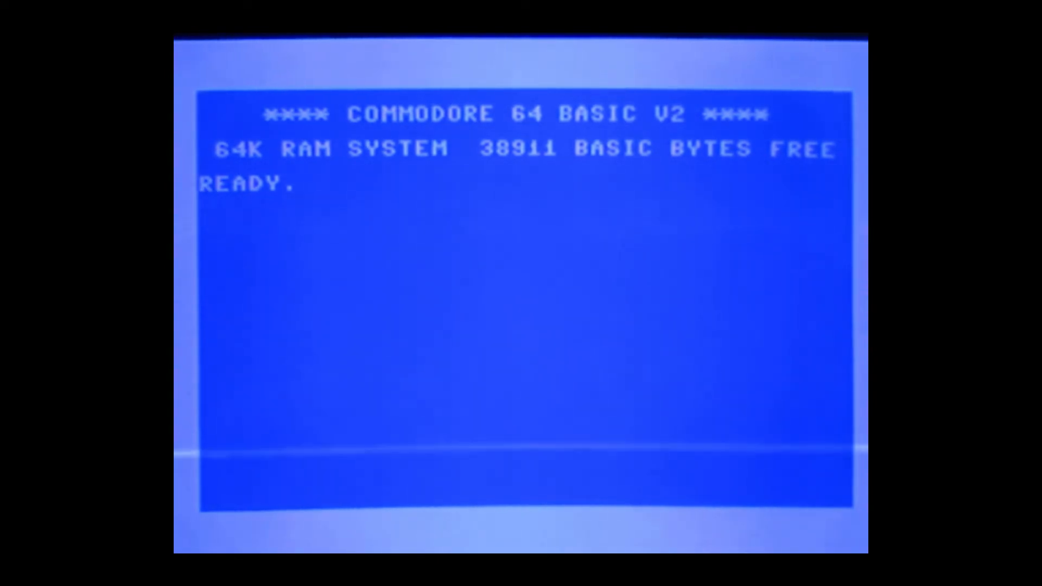
- Begin typing the LOAD command at the READY prompt
type("LOAD\"")
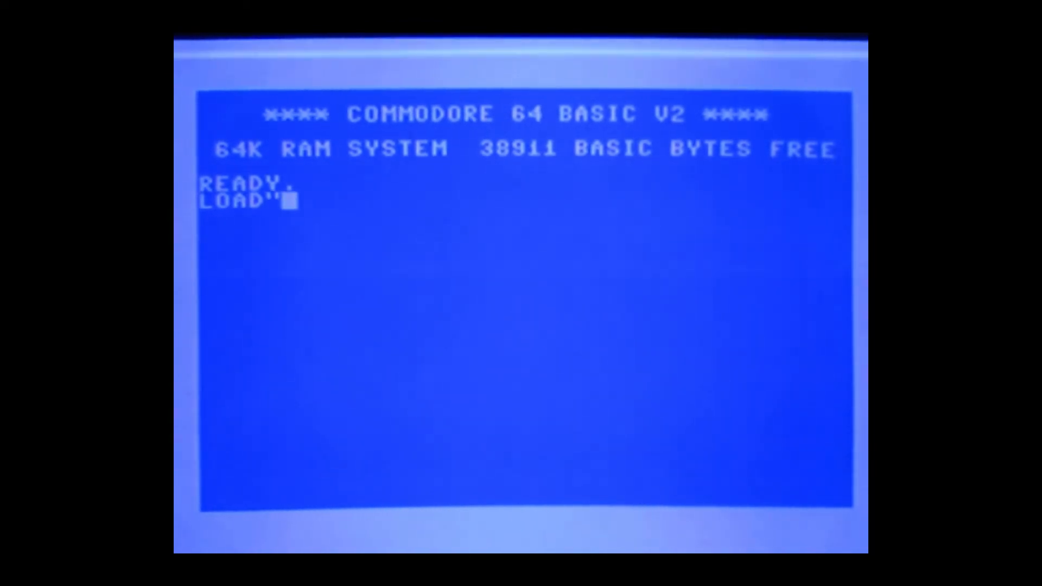
- Complete LOAD"$",8 and run it to load the disk directory from device 8
type("$\"")
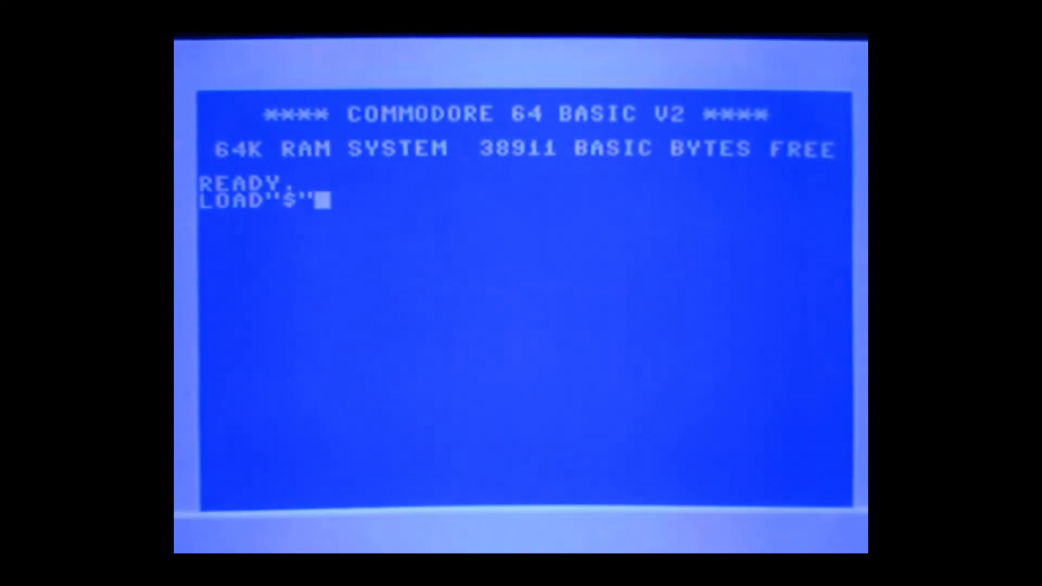
type(",8")
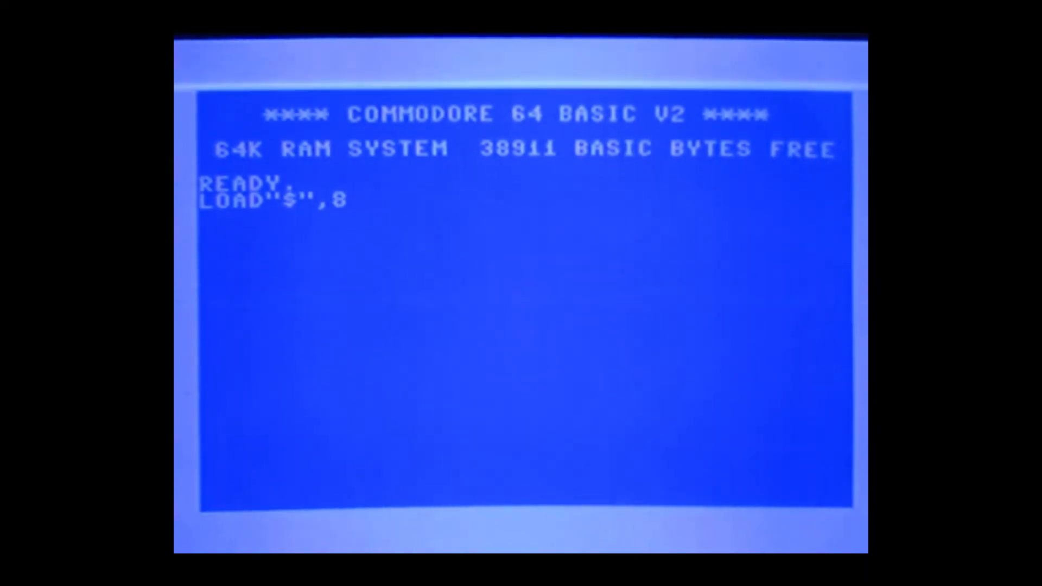
key("Return")
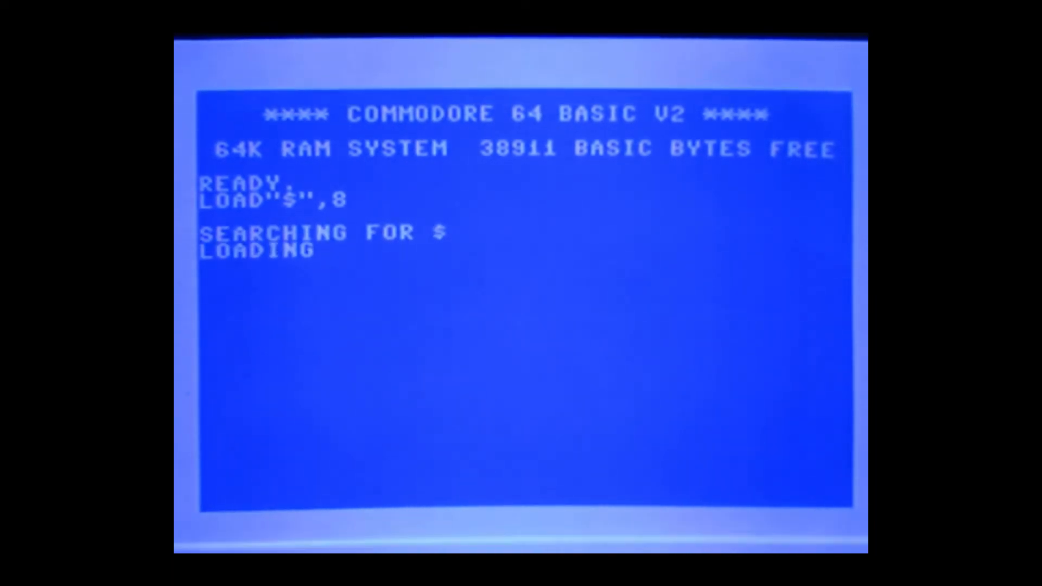